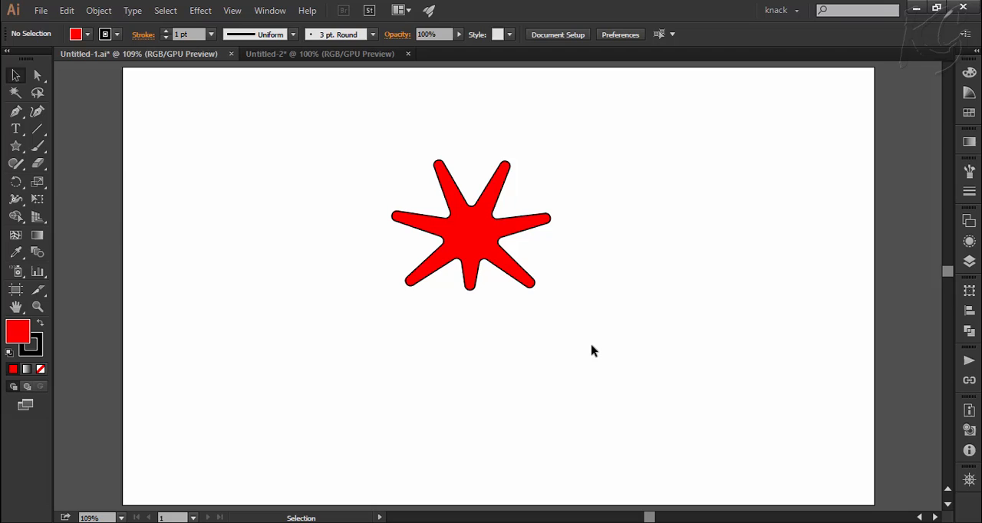
mouse_move(560, 339)
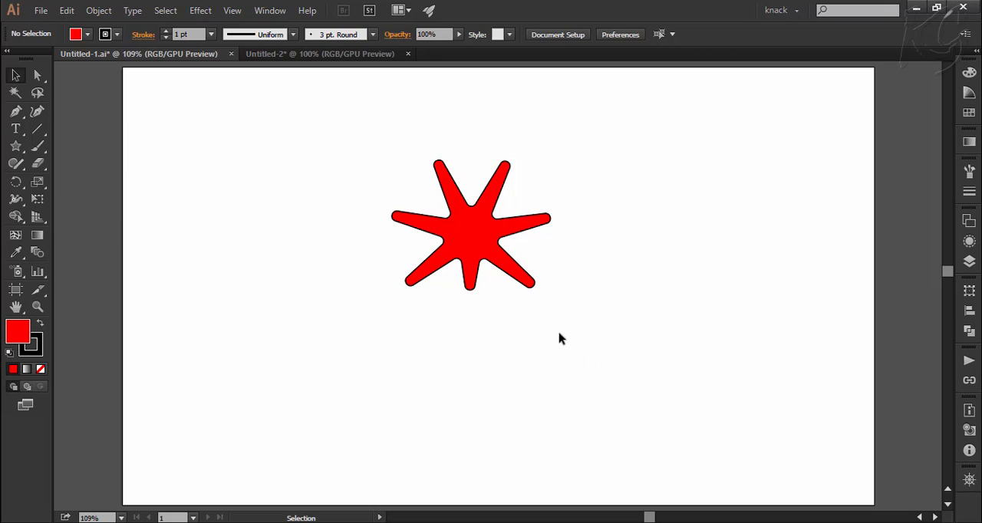
Select the red rounded star and reveal the Rotate Tool flyout with Reflect
left_click(460, 245)
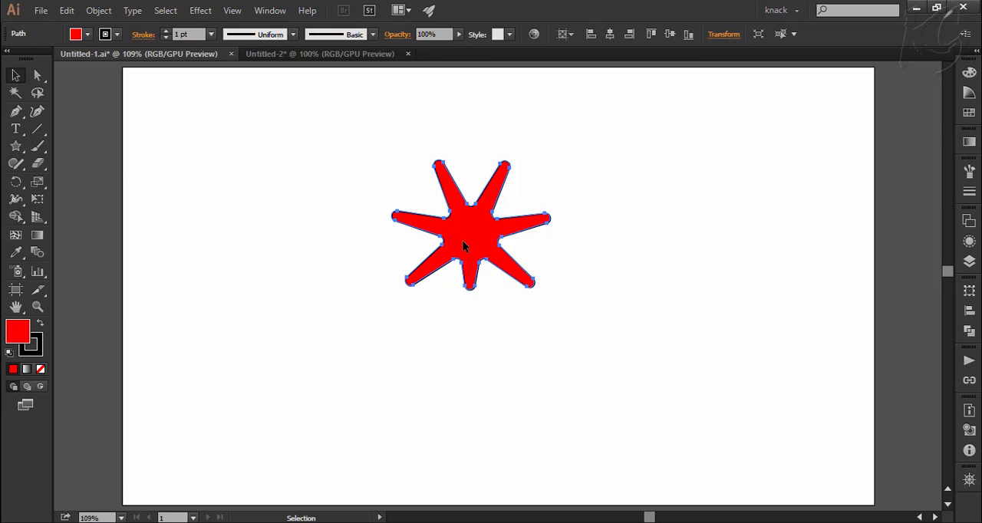
mouse_move(69, 219)
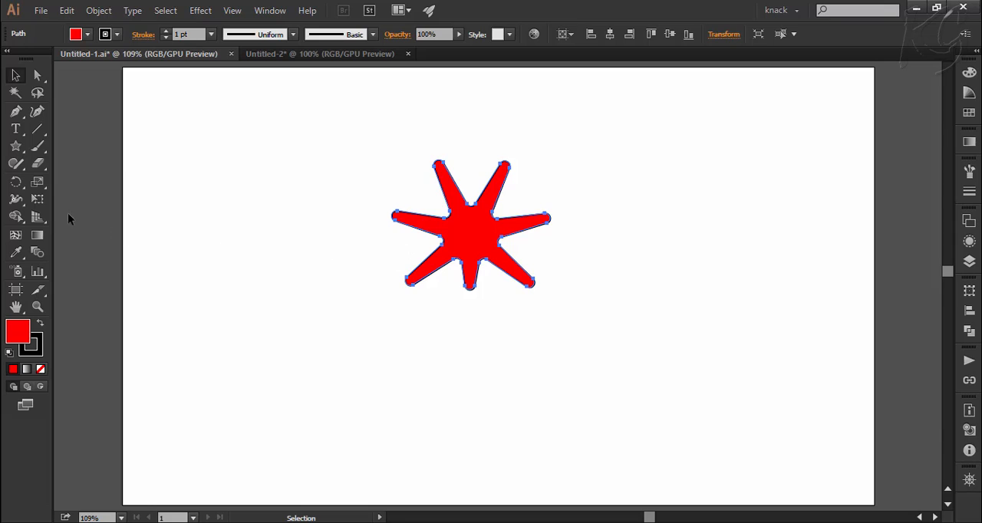
left_click(16, 181)
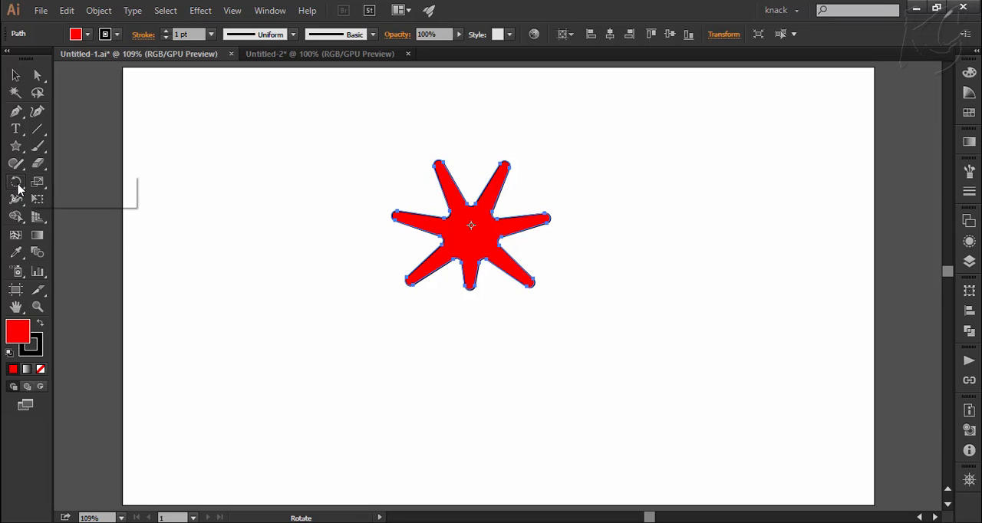
left_click(16, 181)
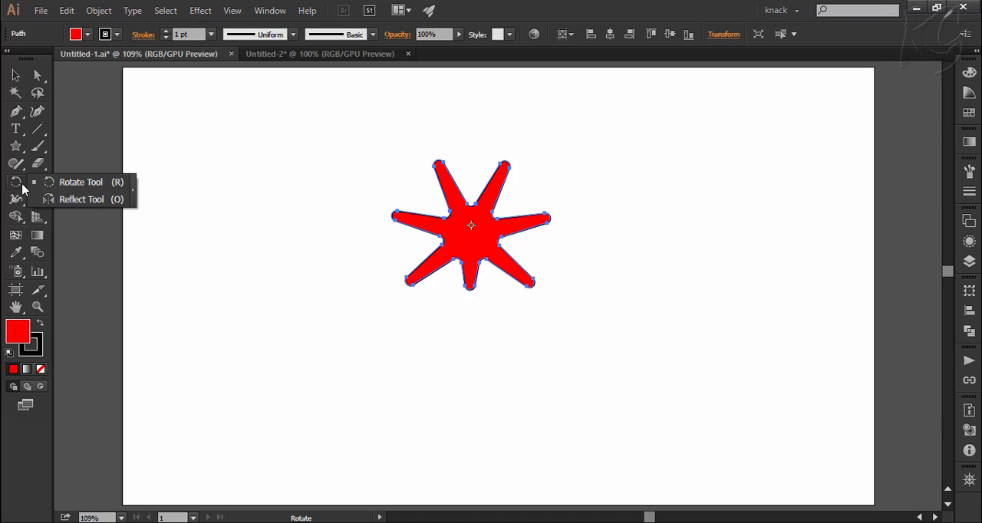
mouse_move(77, 207)
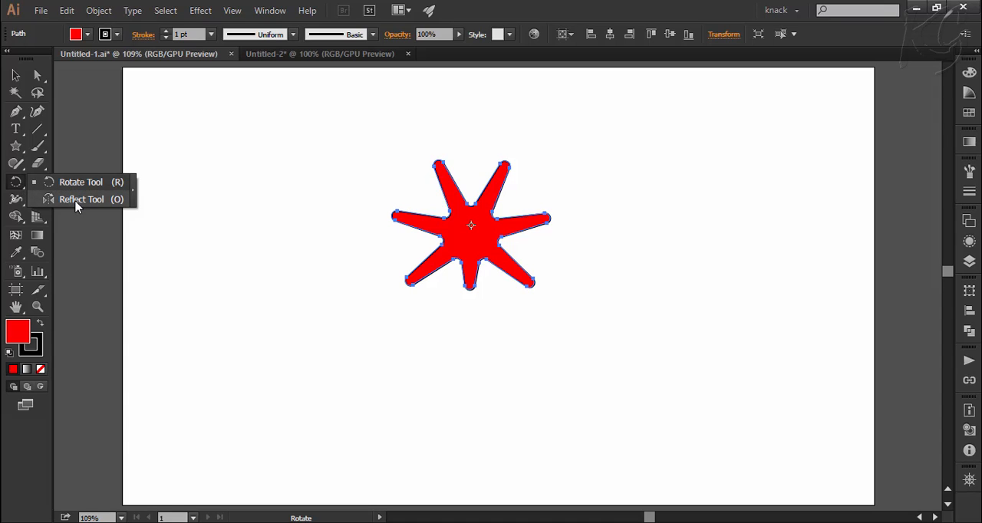
Choose the Reflect Tool (O) from the Rotate Tool flyout
left_click(81, 199)
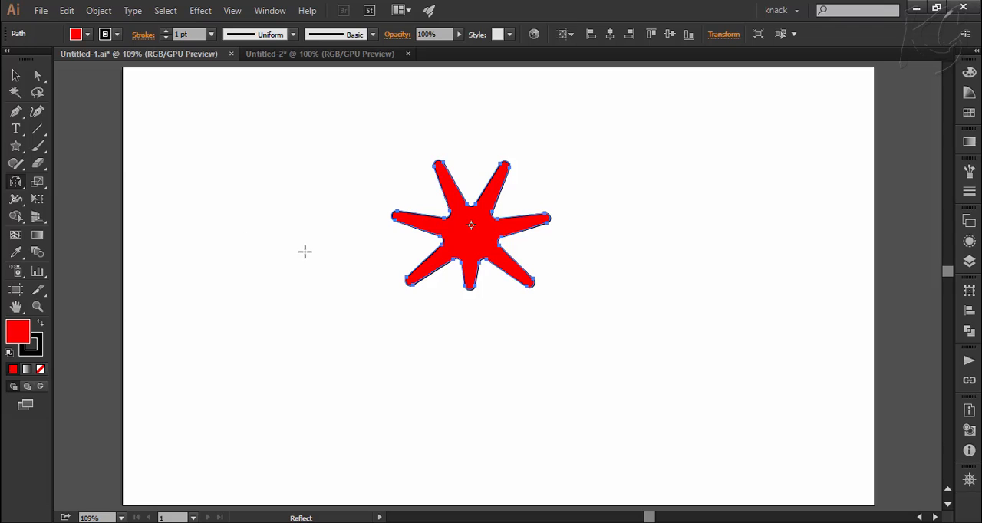
mouse_move(470, 241)
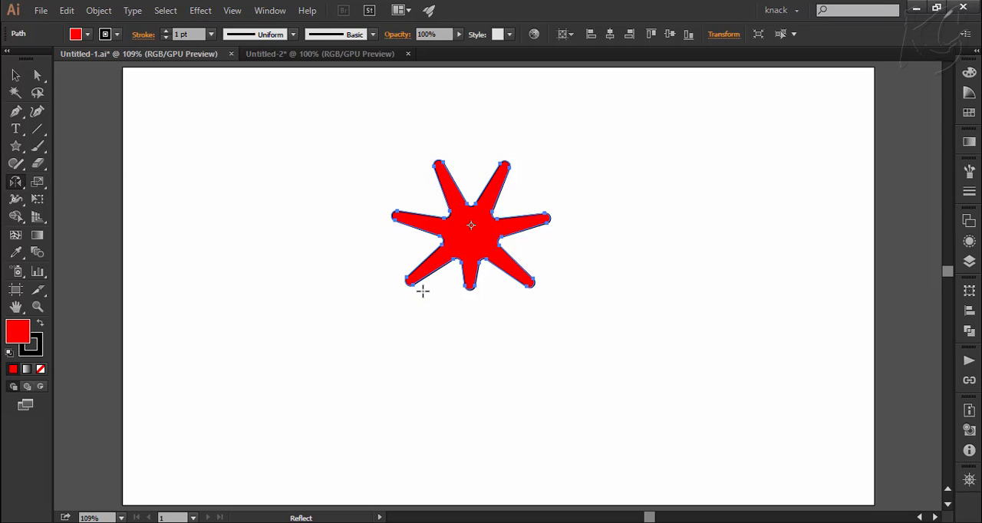
mouse_move(427, 293)
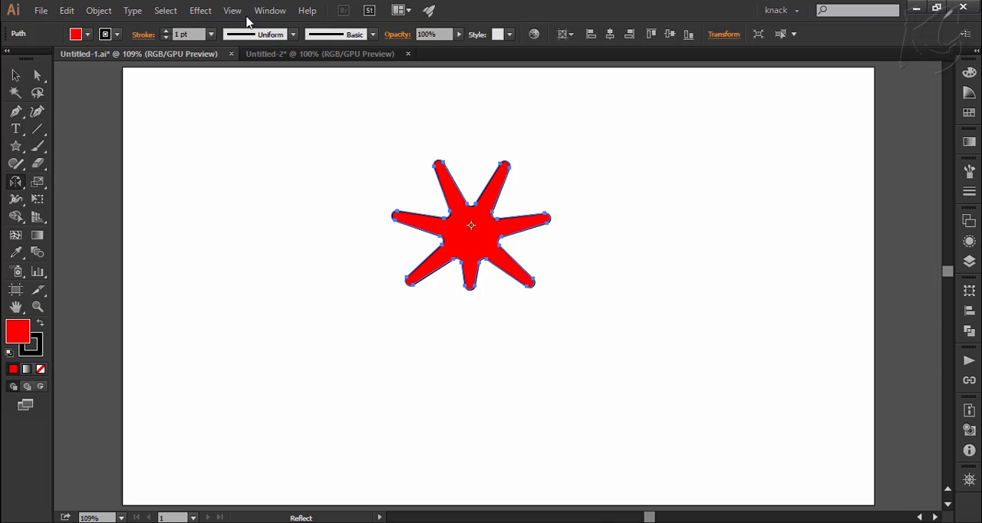
Turn on View > Show Bounding Box
left_click(231, 10)
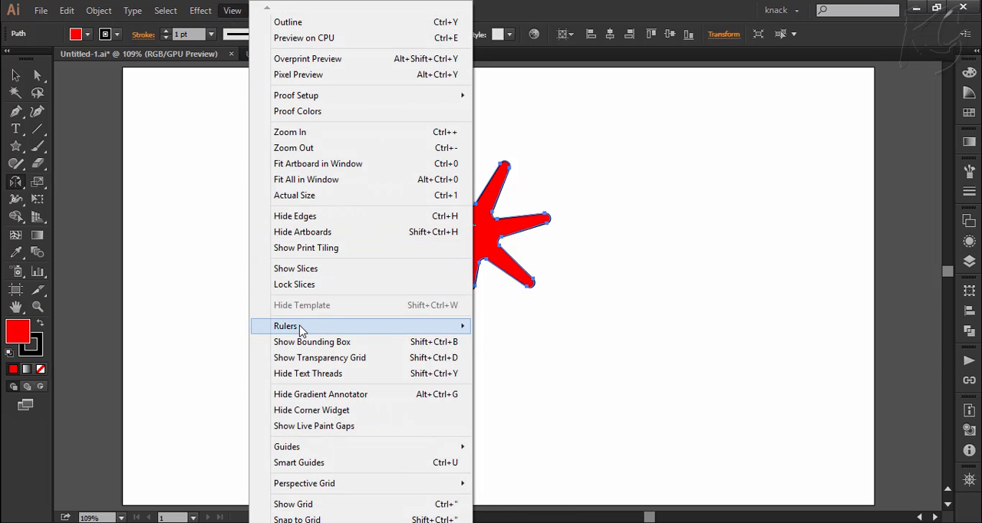
mouse_move(311, 341)
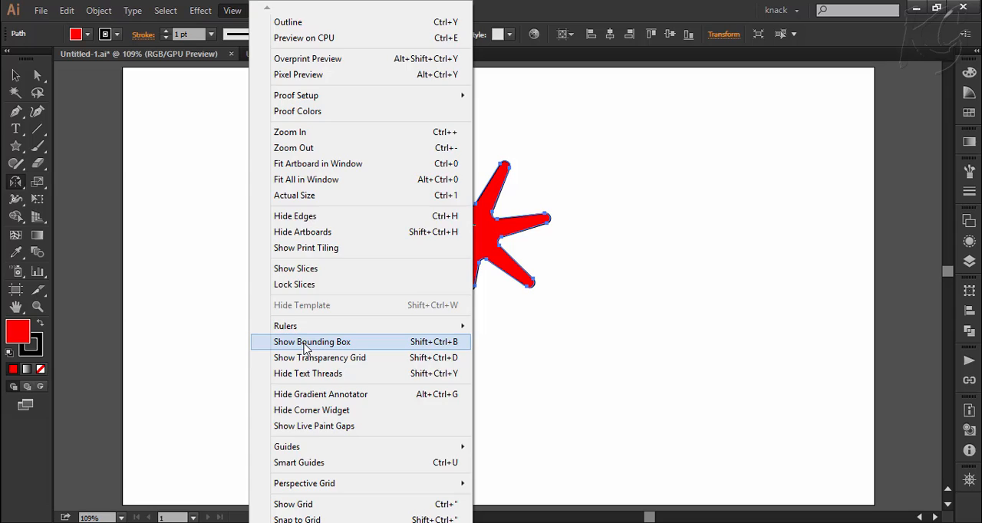
left_click(312, 341)
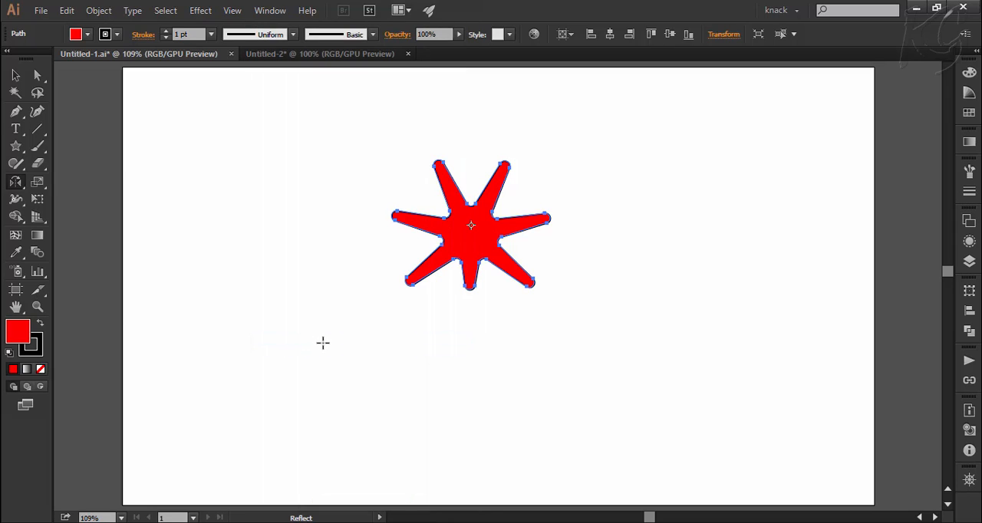
mouse_move(369, 340)
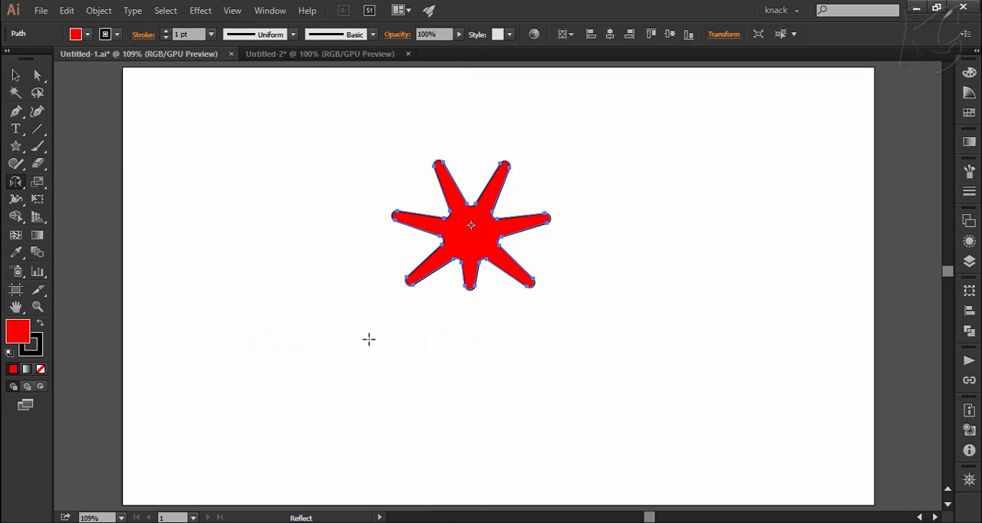
mouse_move(411, 328)
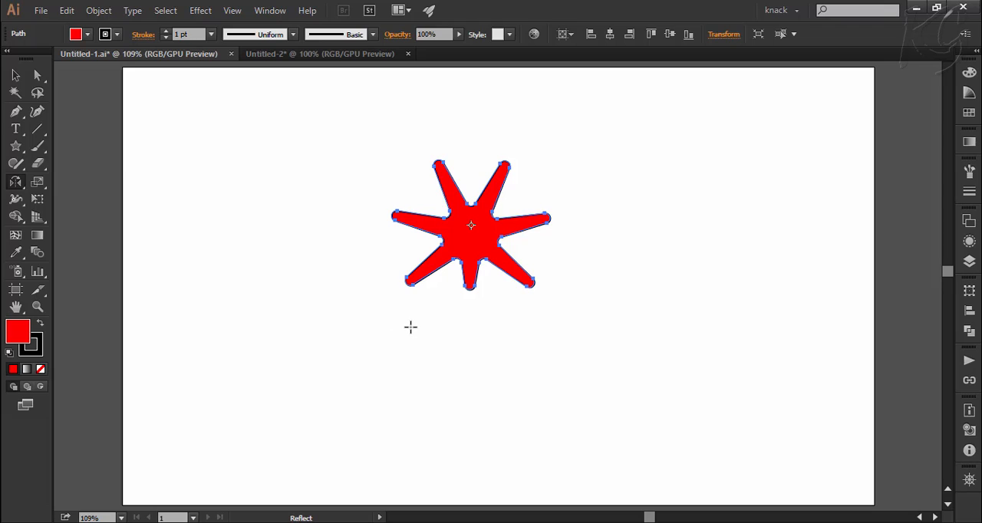
mouse_move(383, 320)
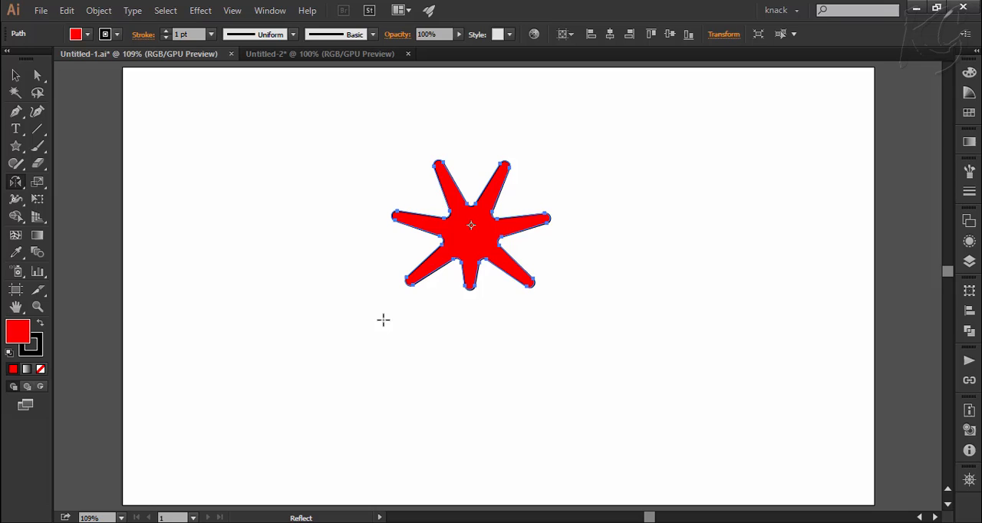
Switch back to the Selection Tool and select the red star with its bounding box
left_click(14, 75)
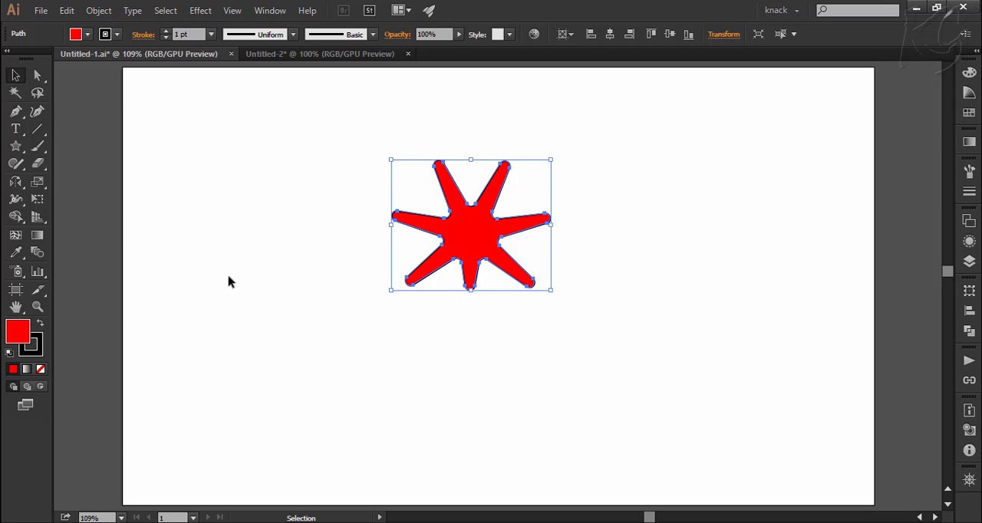
mouse_move(260, 304)
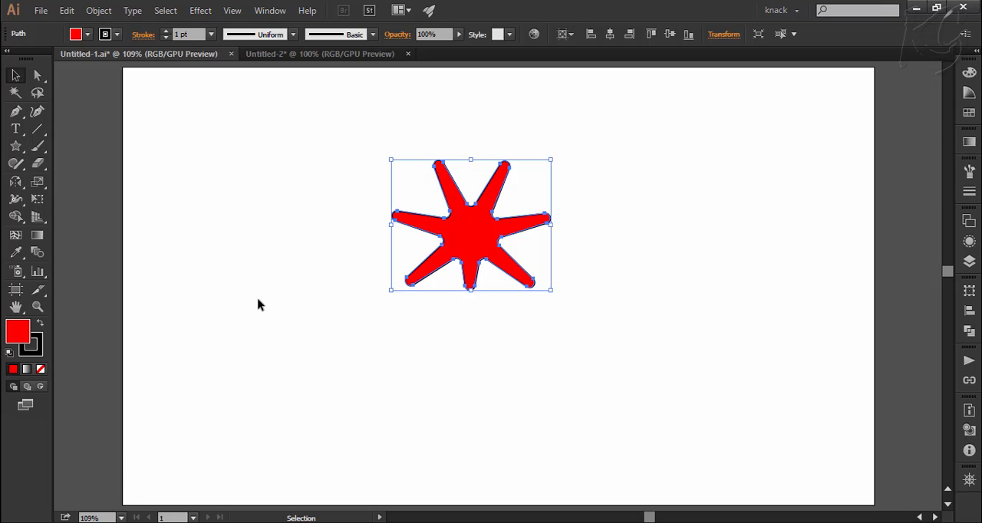
mouse_move(117, 223)
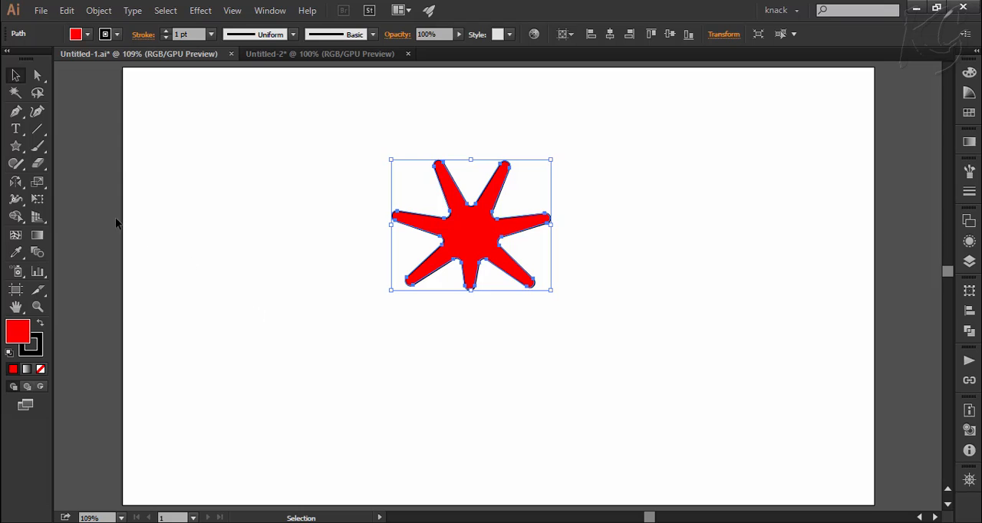
mouse_move(470, 224)
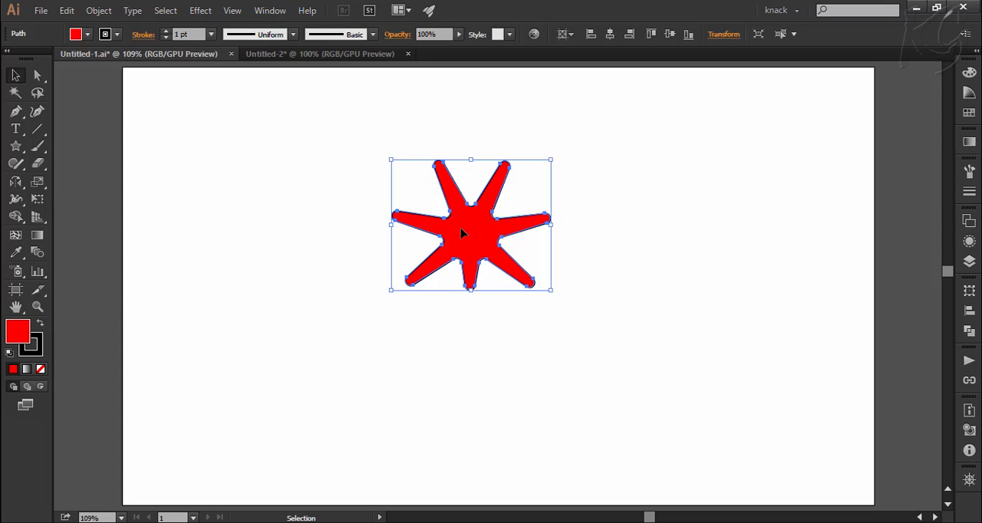
left_click(231, 10)
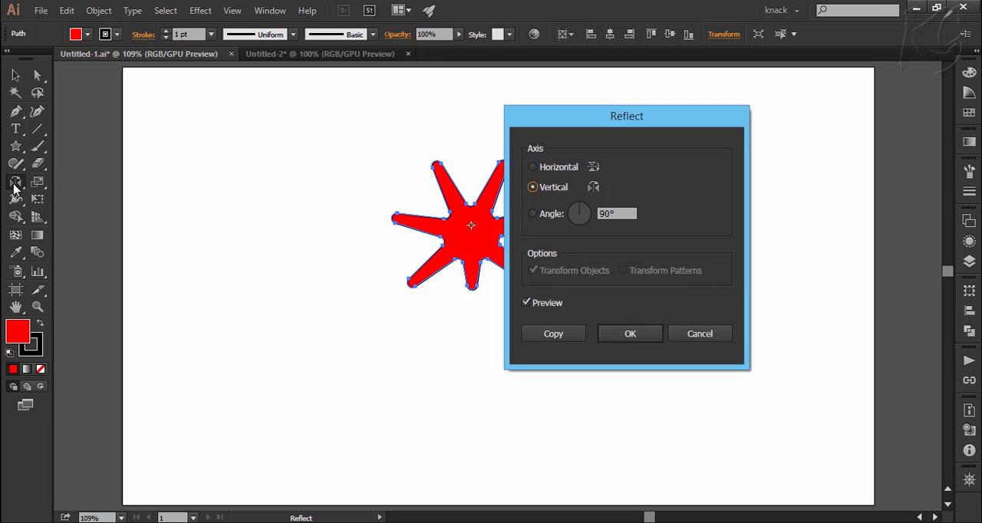
mouse_move(475, 234)
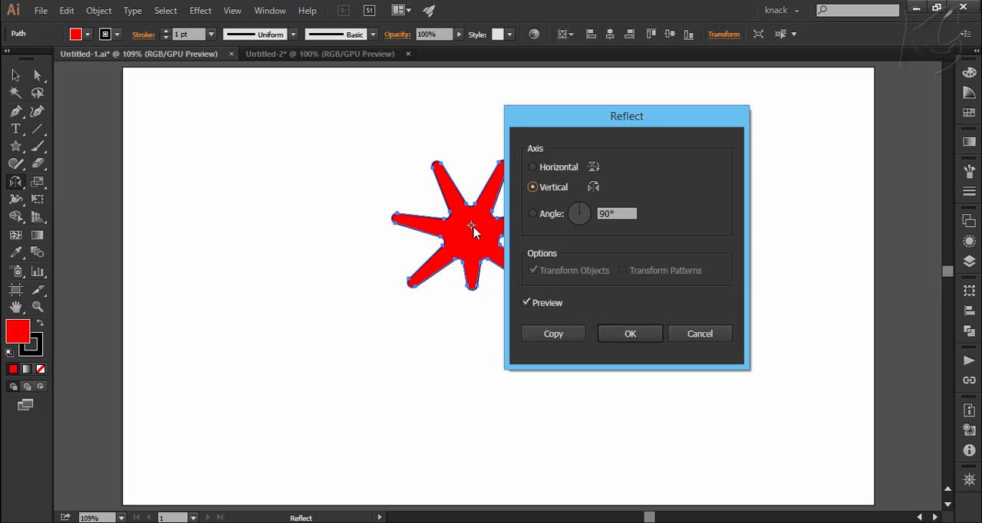
mouse_move(487, 235)
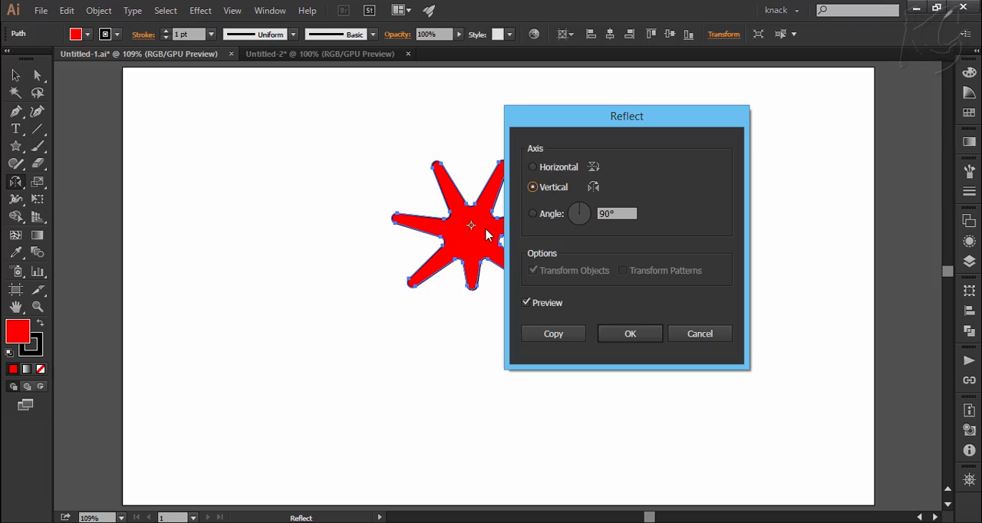
mouse_move(574, 172)
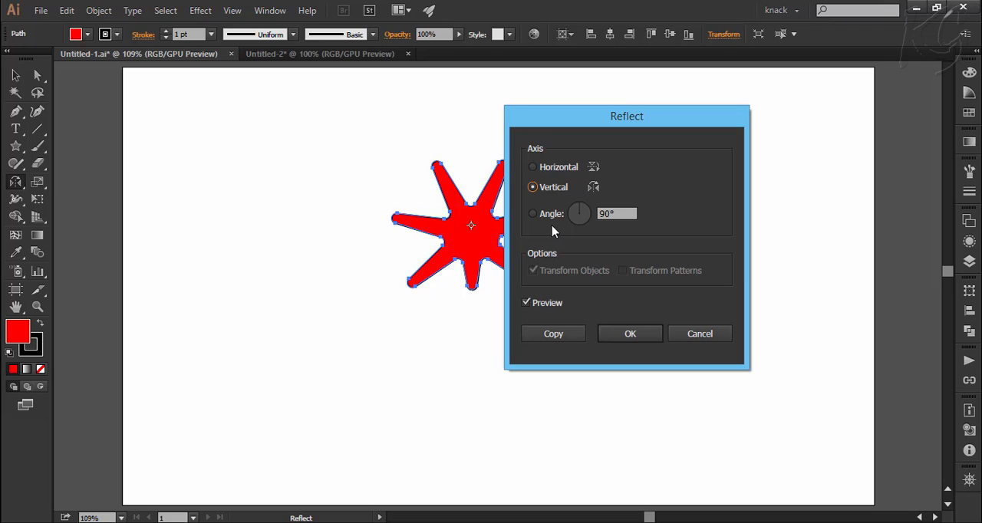
mouse_move(550, 230)
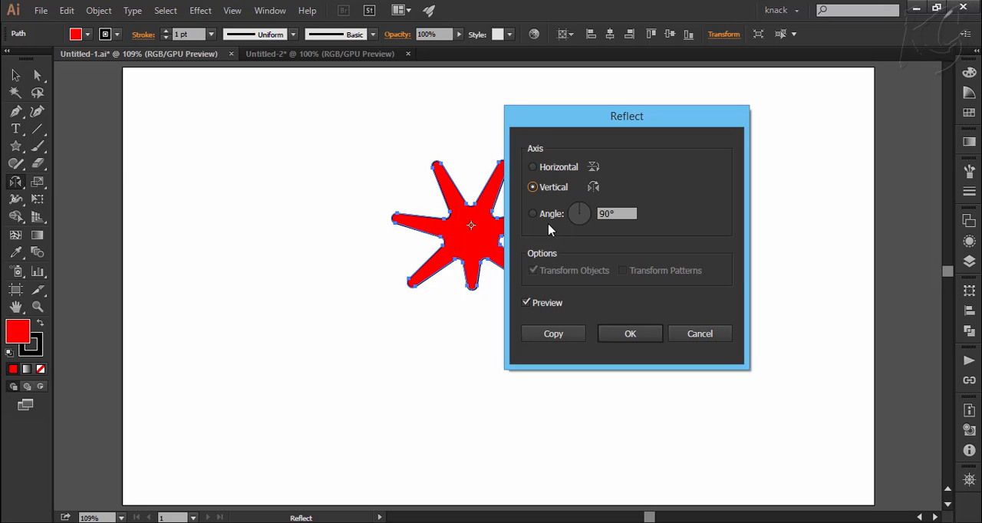
mouse_move(567, 234)
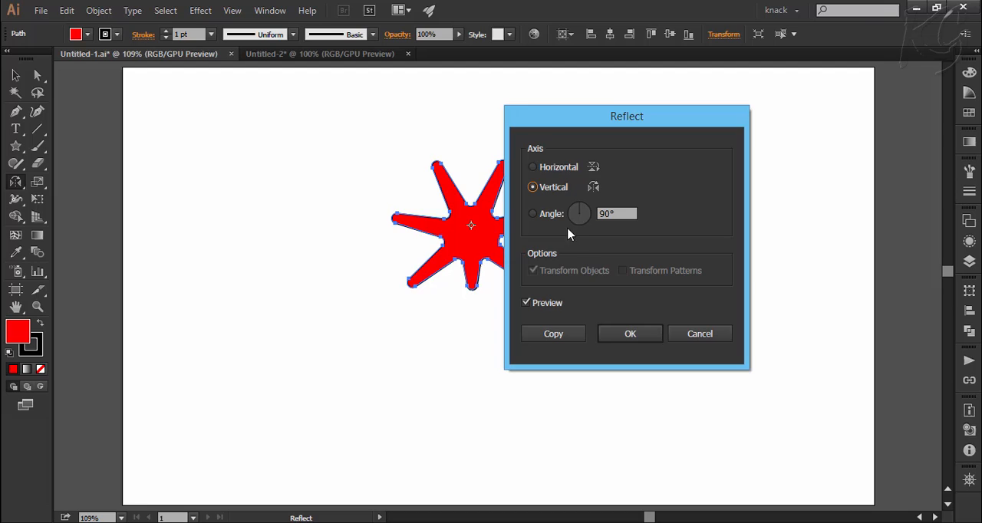
mouse_move(608, 279)
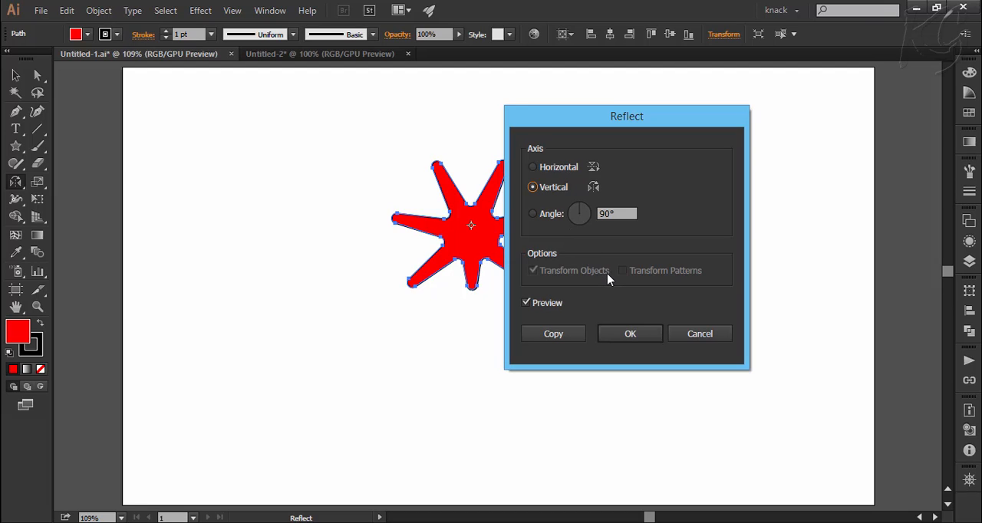
Create a vertically mirrored copy of the red star beside the original
left_click(630, 333)
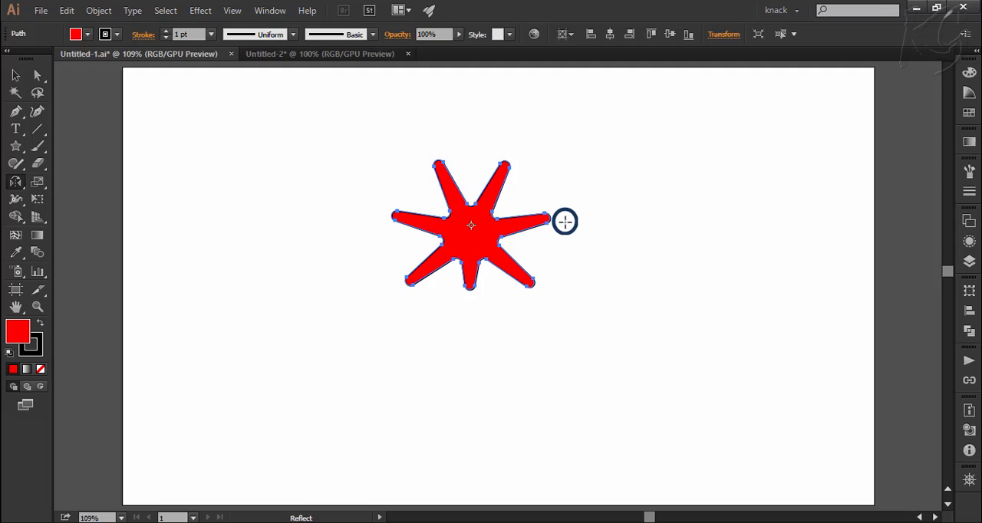
mouse_move(565, 222)
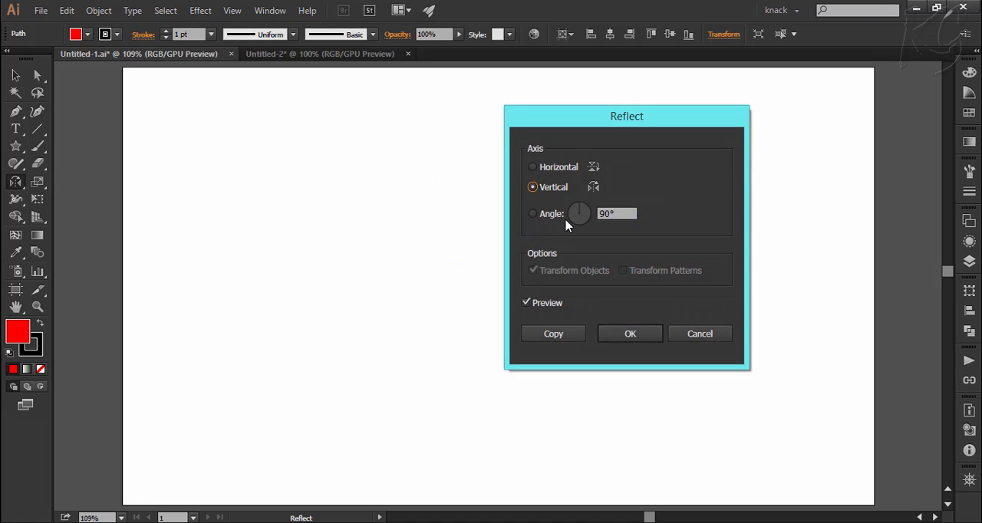
mouse_move(558, 178)
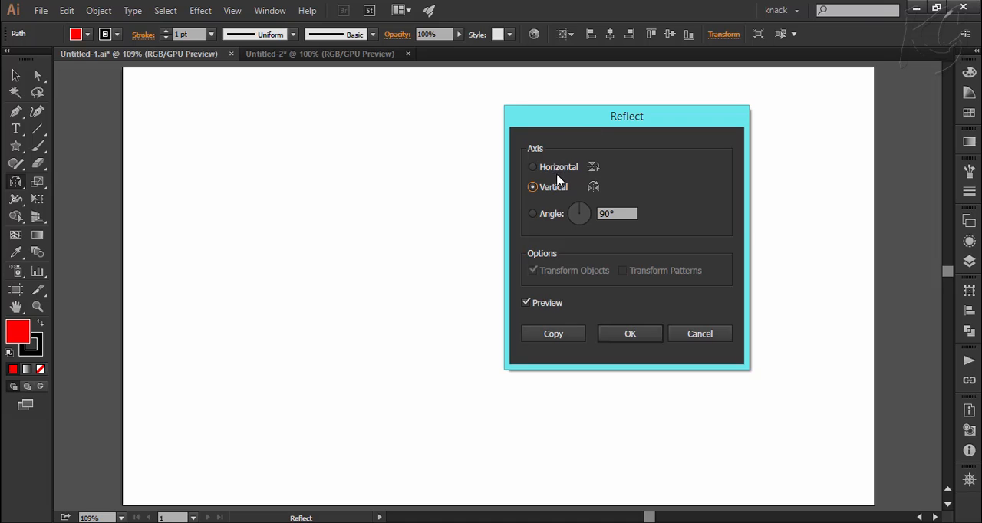
mouse_move(561, 331)
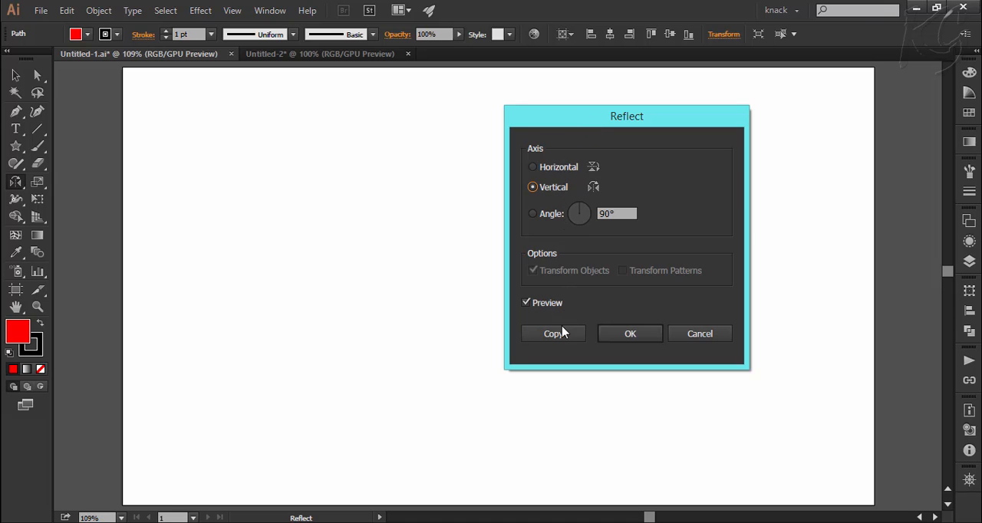
left_click(552, 333)
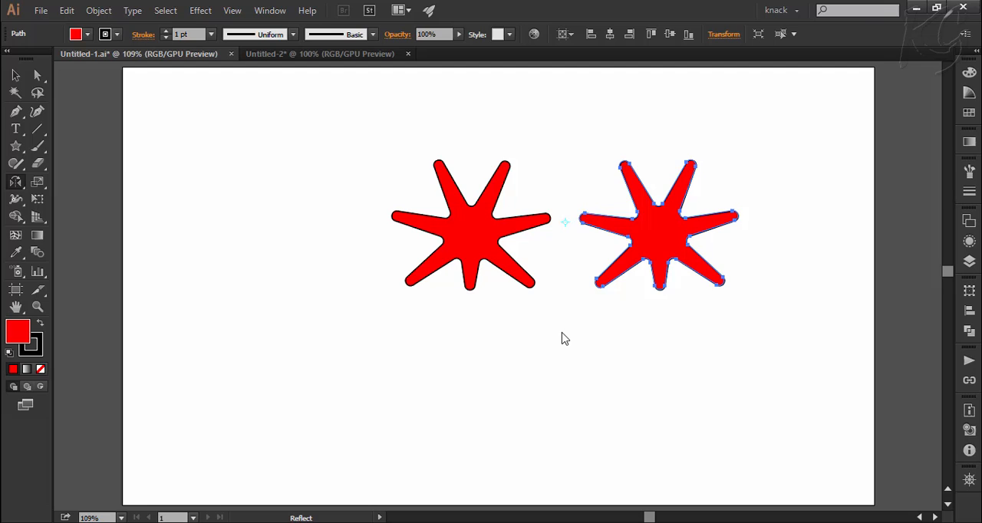
mouse_move(567, 230)
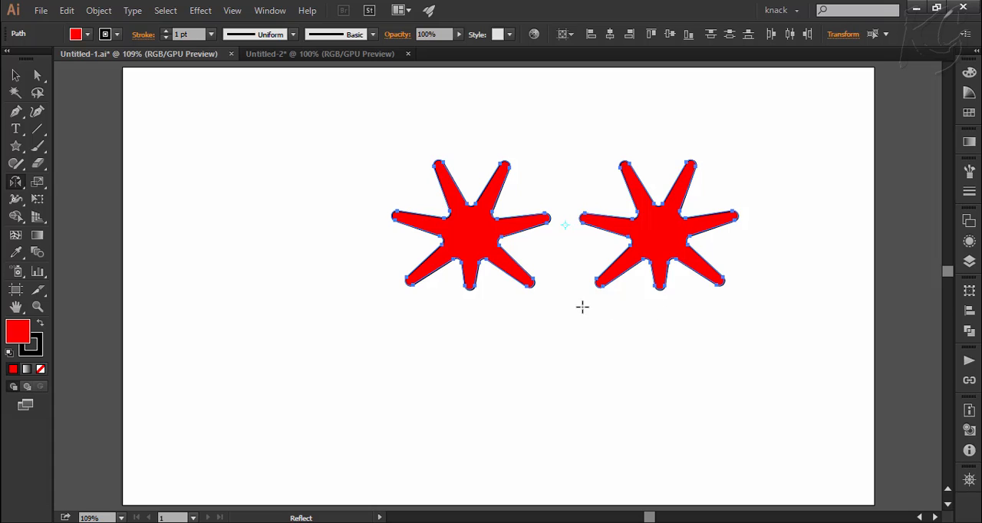
mouse_move(567, 306)
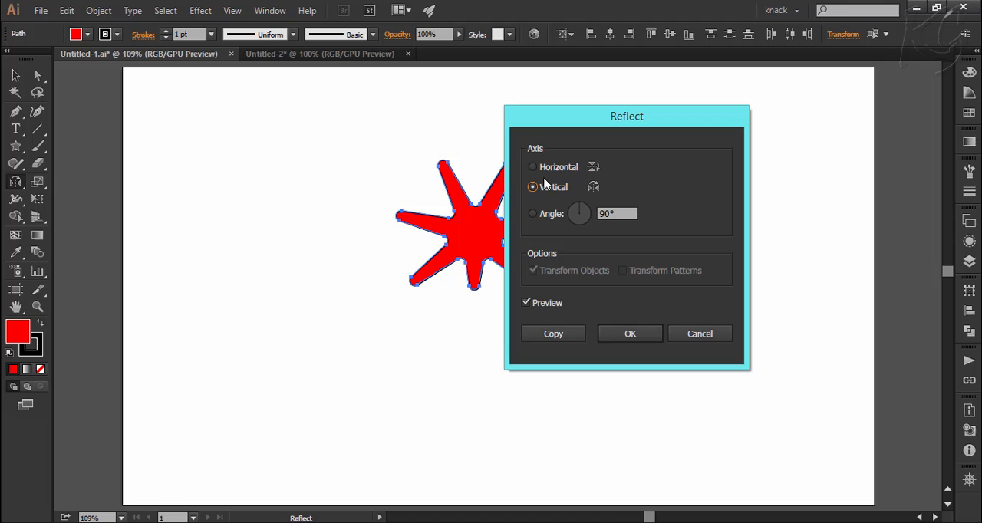
Copy both stars across a horizontal axis, then switch to the half-bat document
left_click(532, 166)
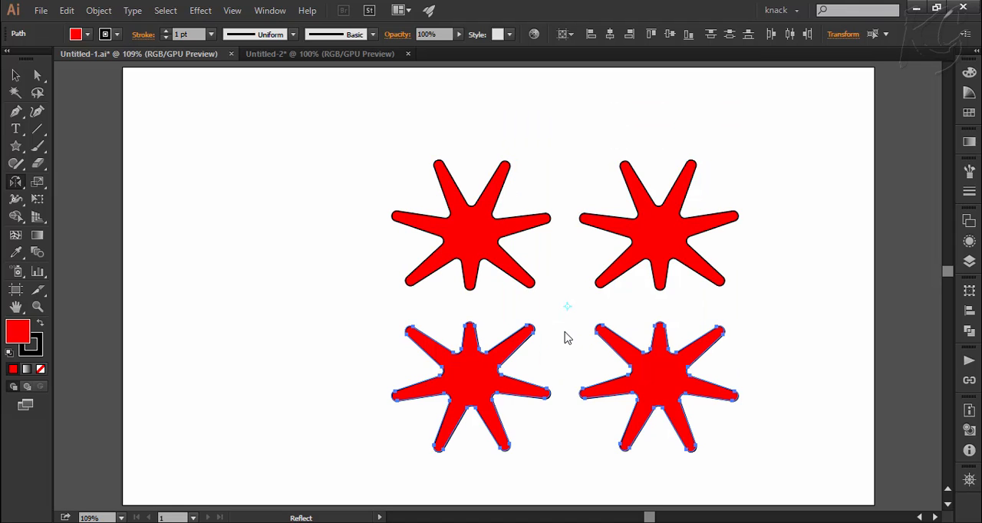
mouse_move(566, 414)
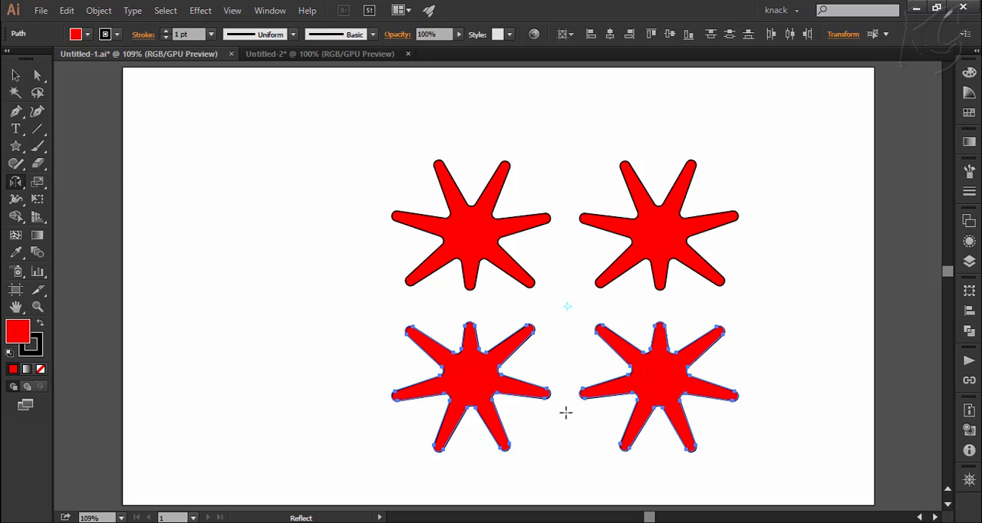
mouse_move(566, 316)
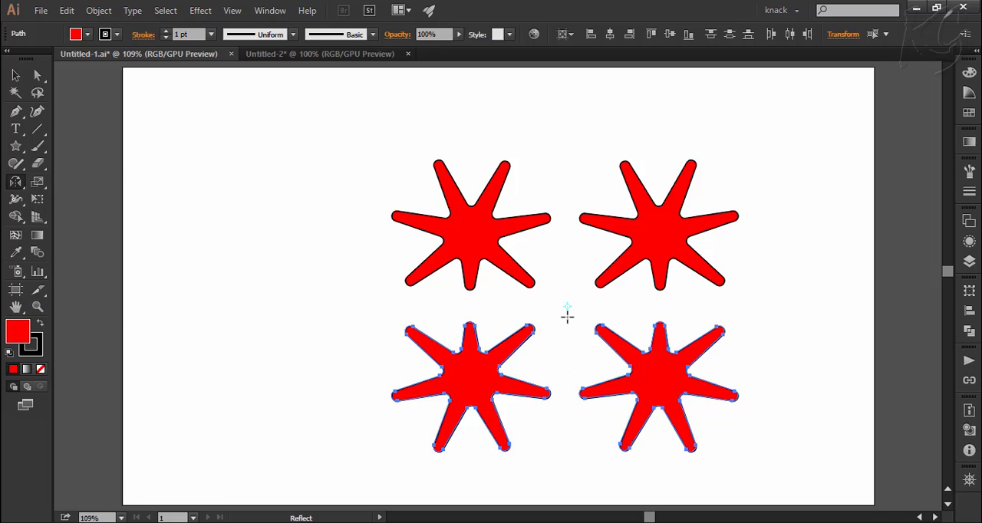
left_click(319, 53)
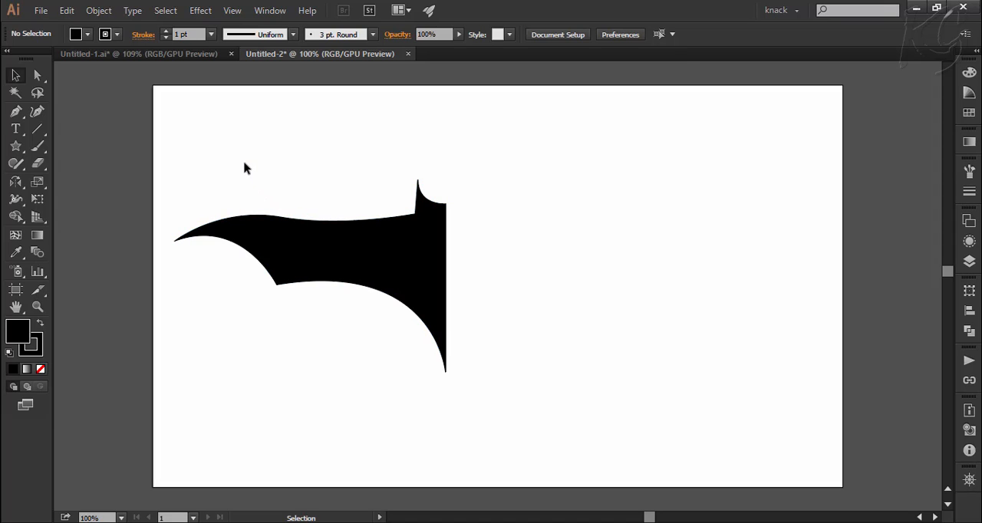
mouse_move(252, 171)
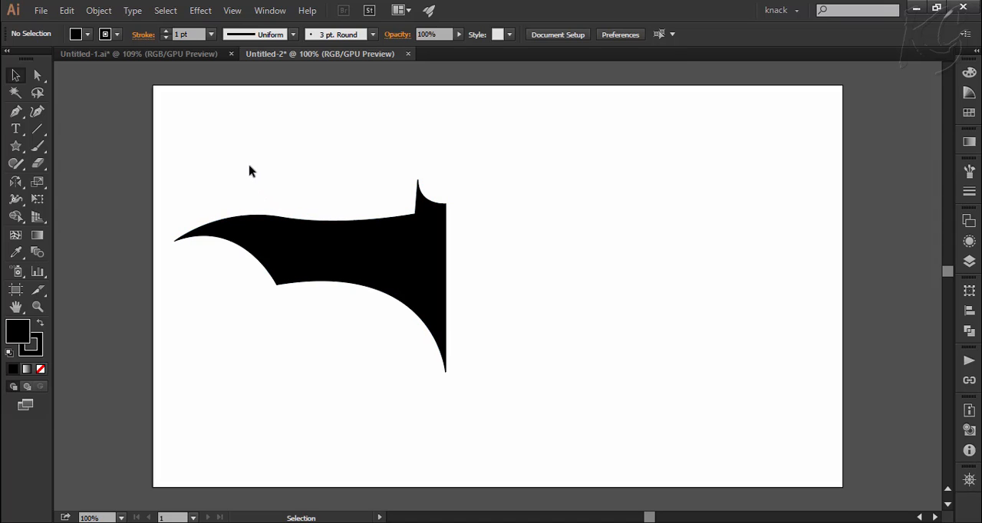
mouse_move(278, 190)
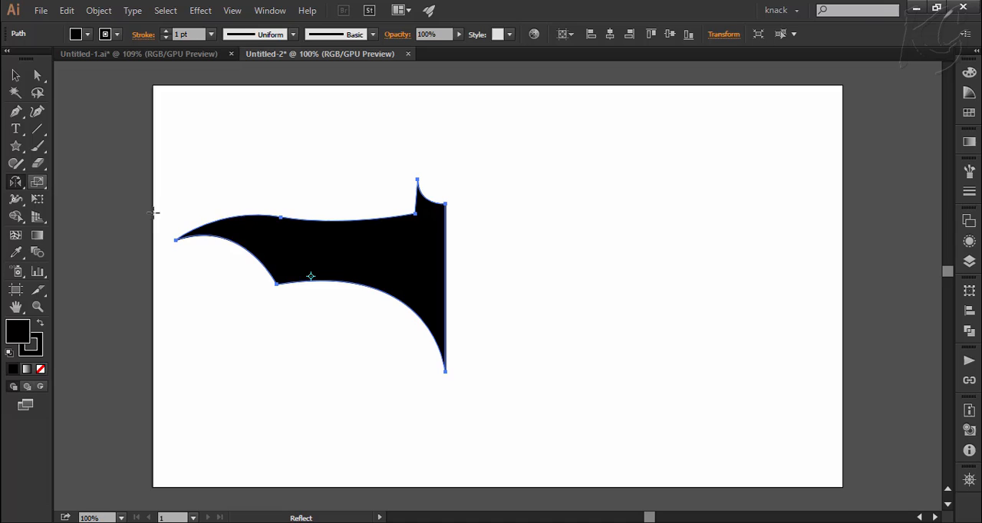
mouse_move(443, 263)
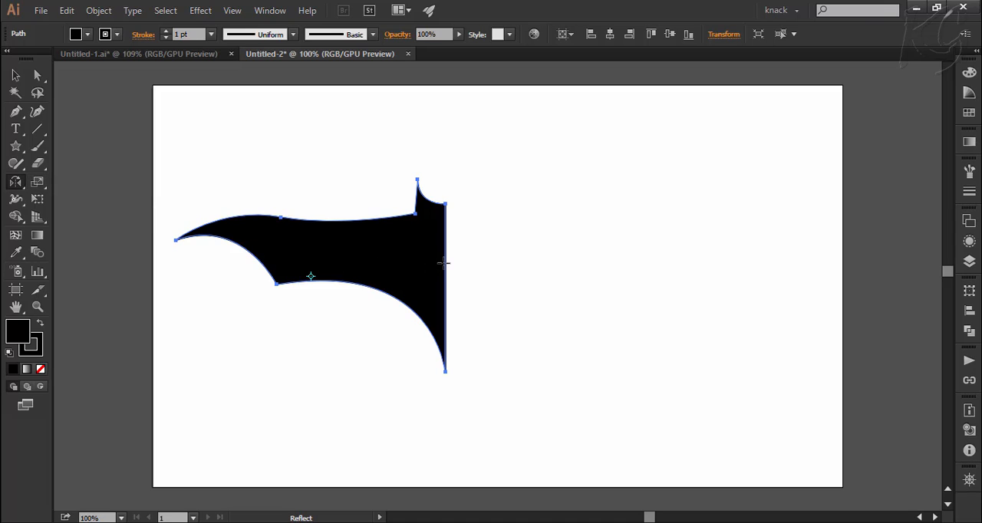
mouse_move(443, 263)
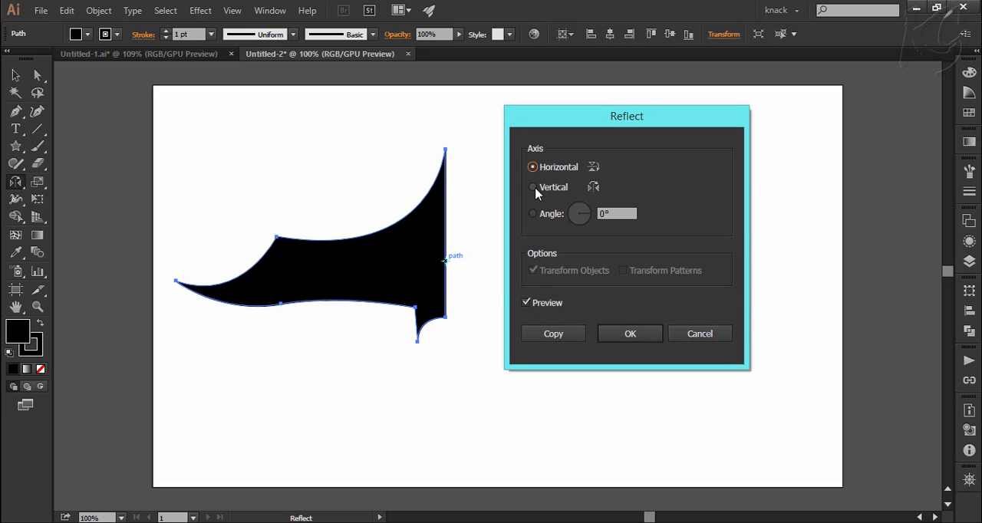
Copy the half bat shape across a vertical axis to complete the logo
left_click(629, 333)
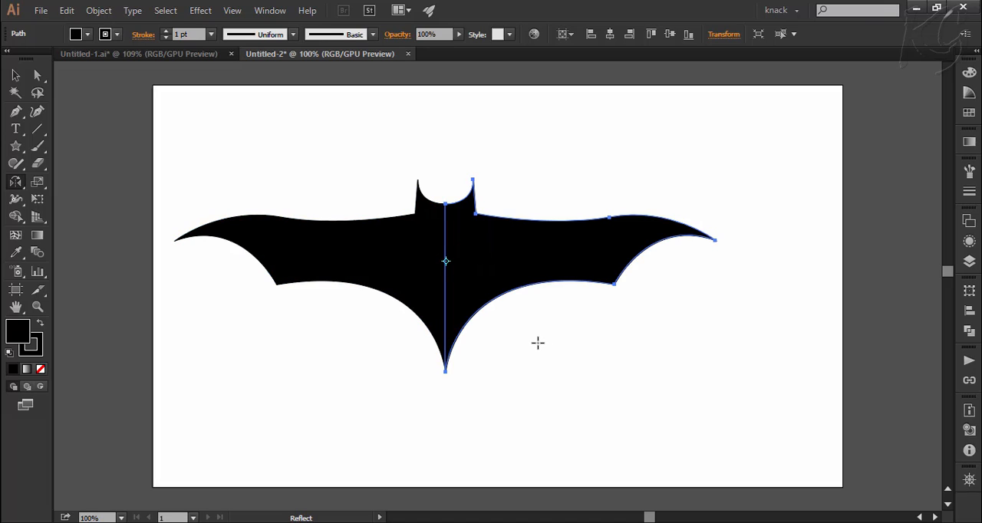
mouse_move(727, 82)
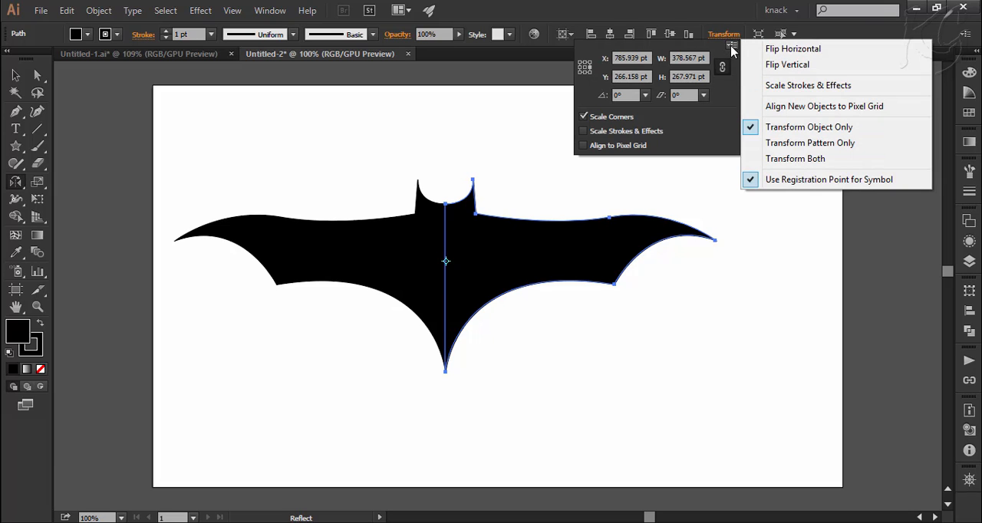
mouse_move(786, 64)
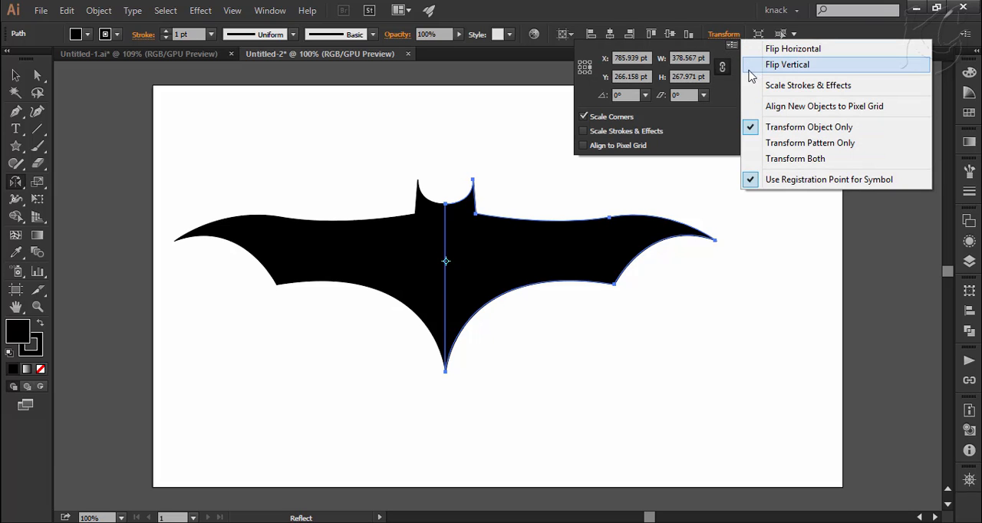
mouse_move(583, 84)
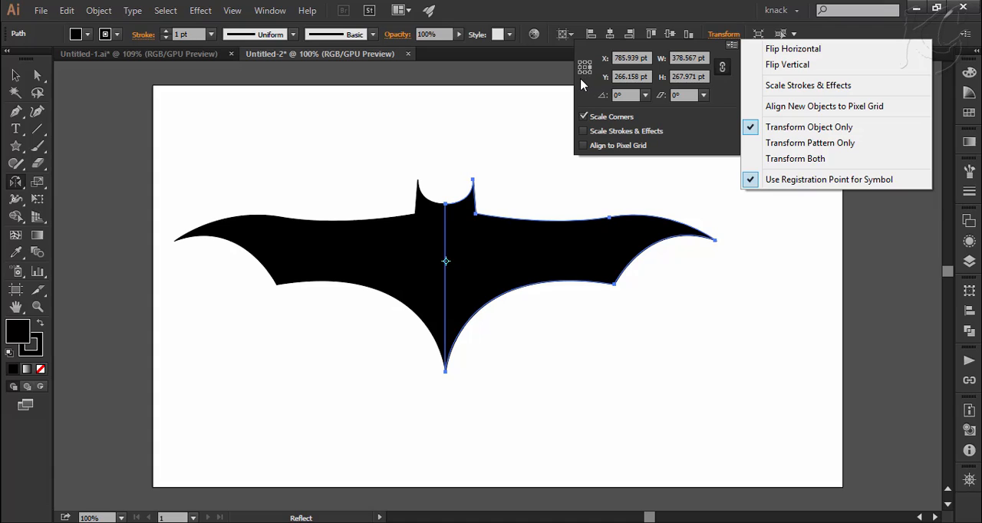
mouse_move(589, 85)
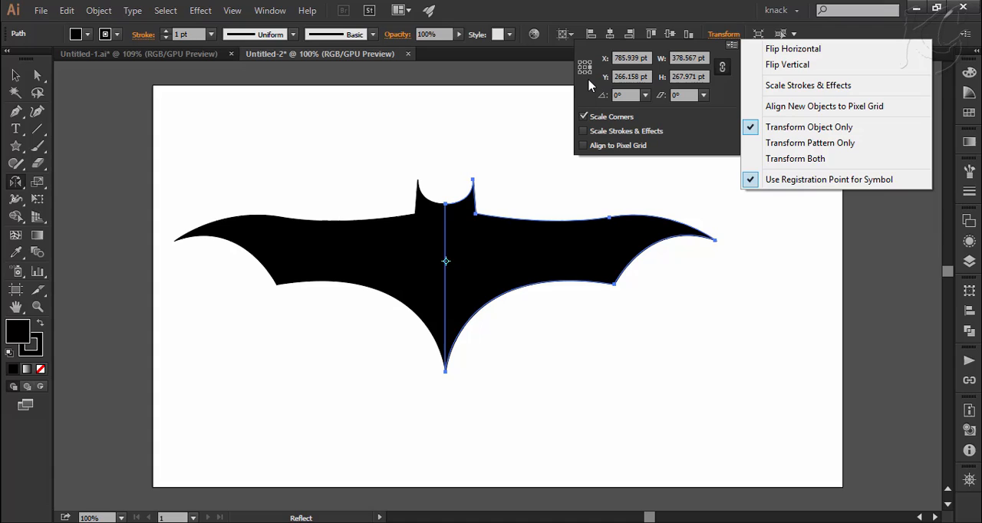
mouse_move(590, 83)
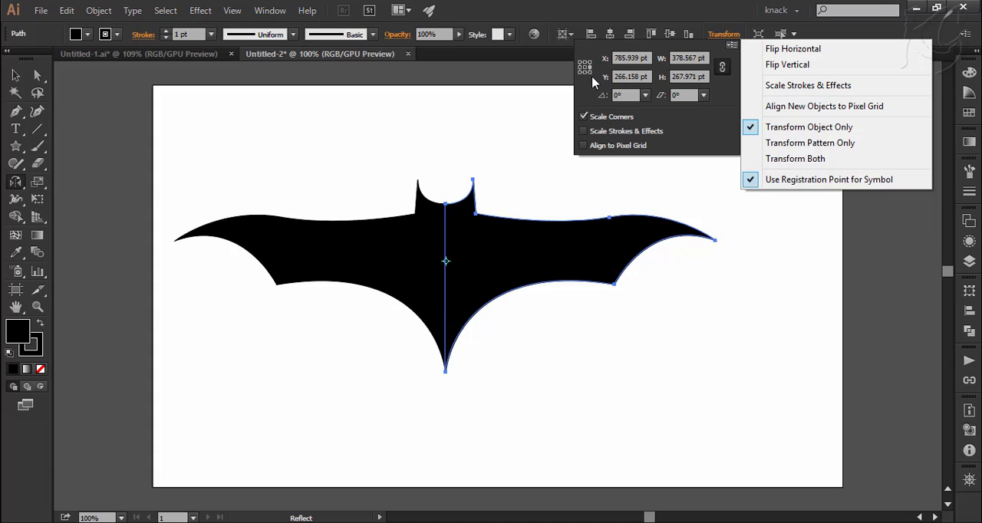
mouse_move(587, 105)
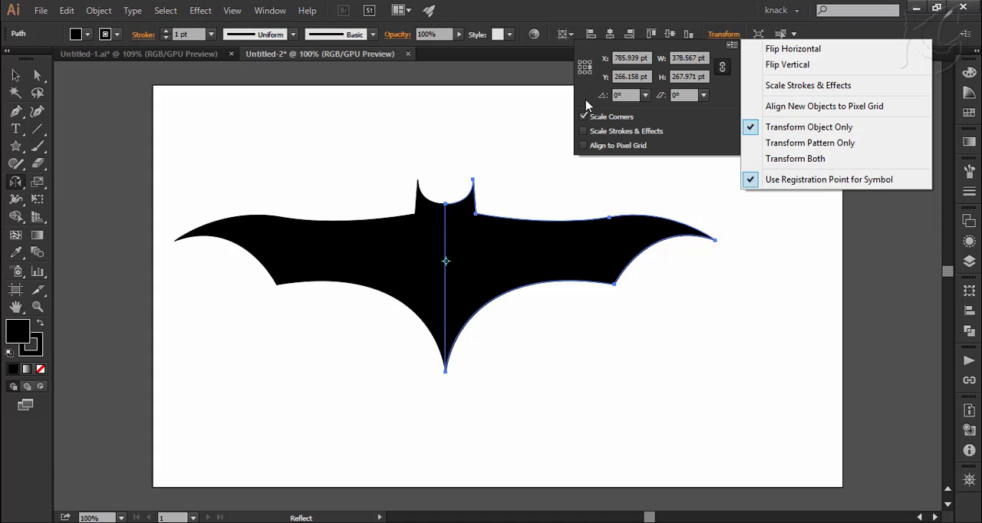
mouse_move(656, 143)
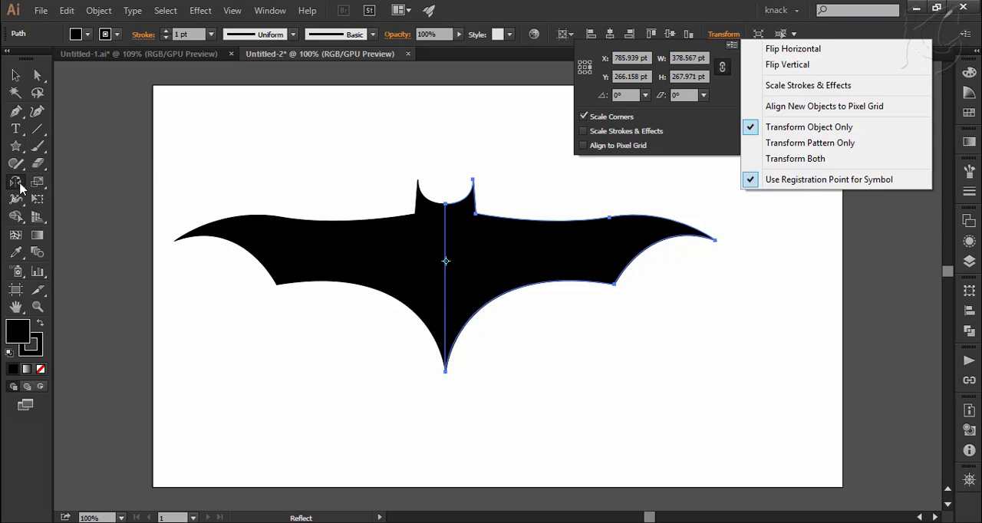
mouse_move(76, 179)
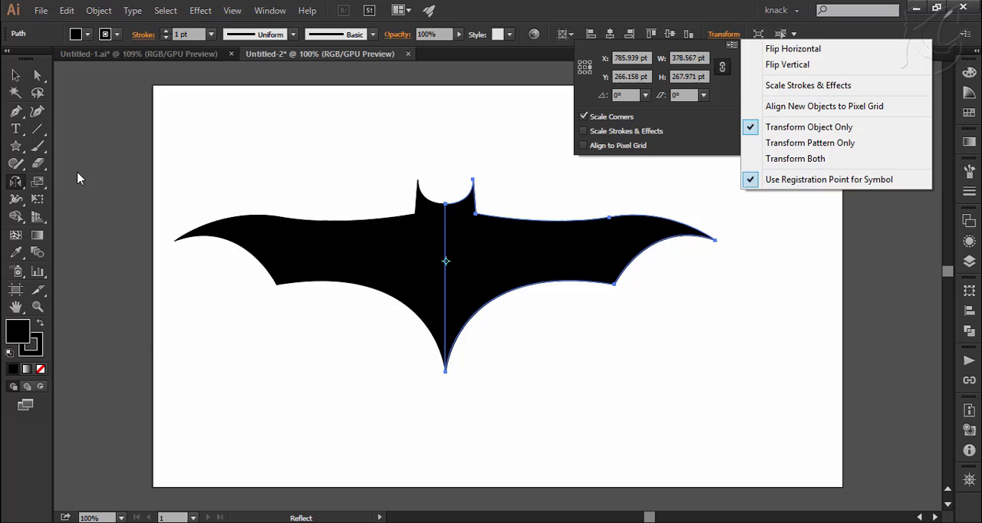
left_click(253, 173)
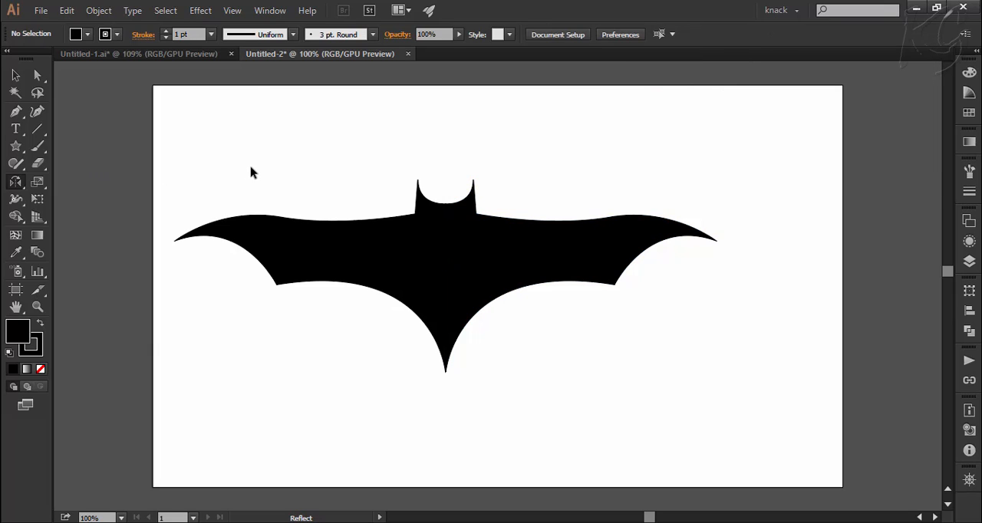